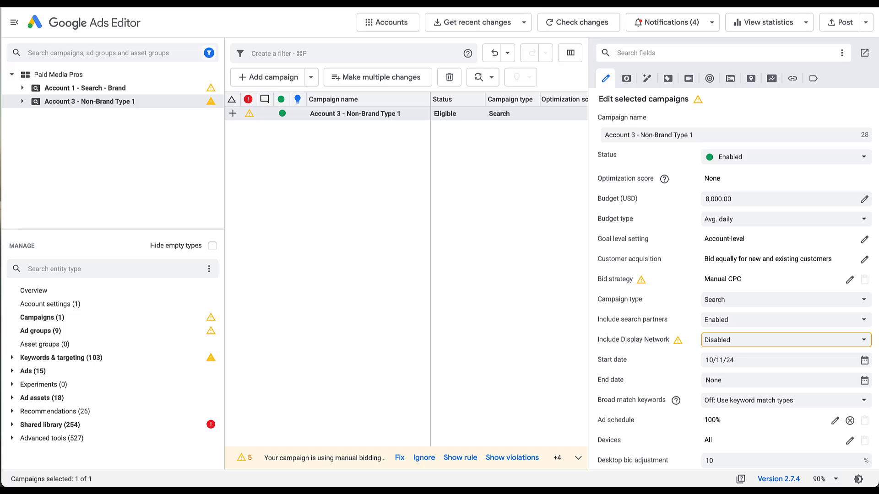
- Expand Account 3 and Ads, then show Brand's counts: three responsive search ads, no text ads
click(85, 88)
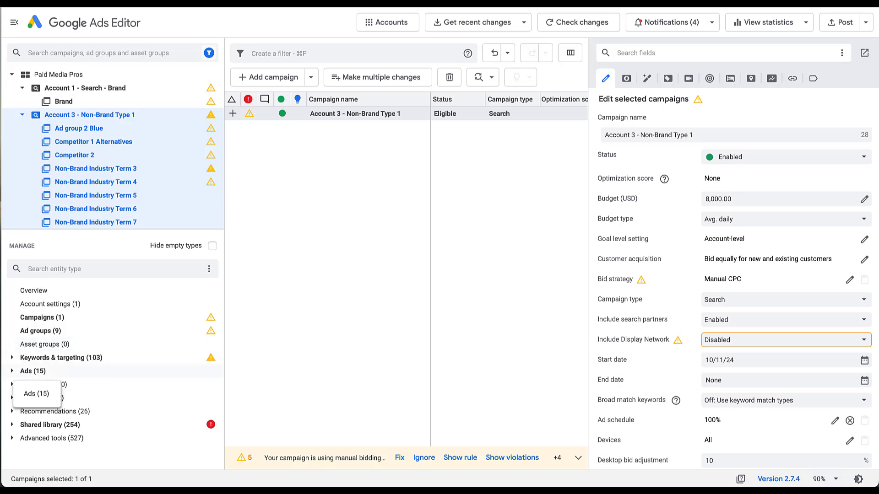
click(33, 370)
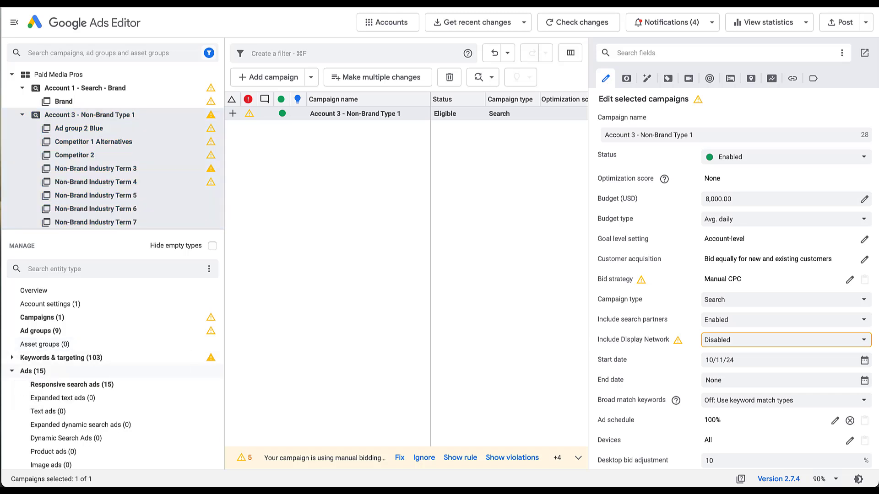
mouse_move(71, 385)
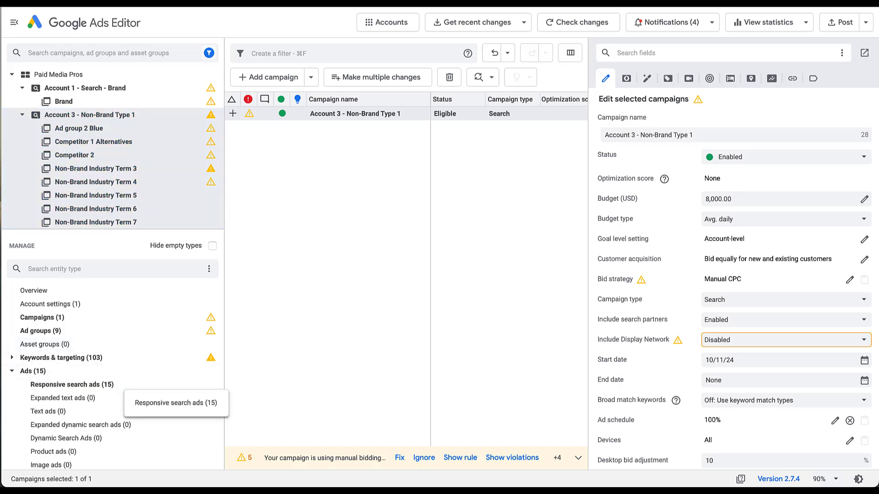
mouse_move(63, 397)
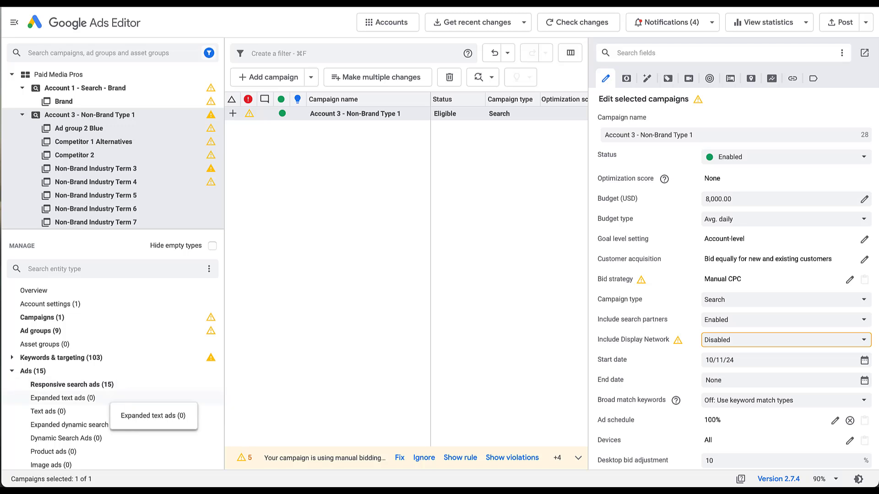
click(64, 102)
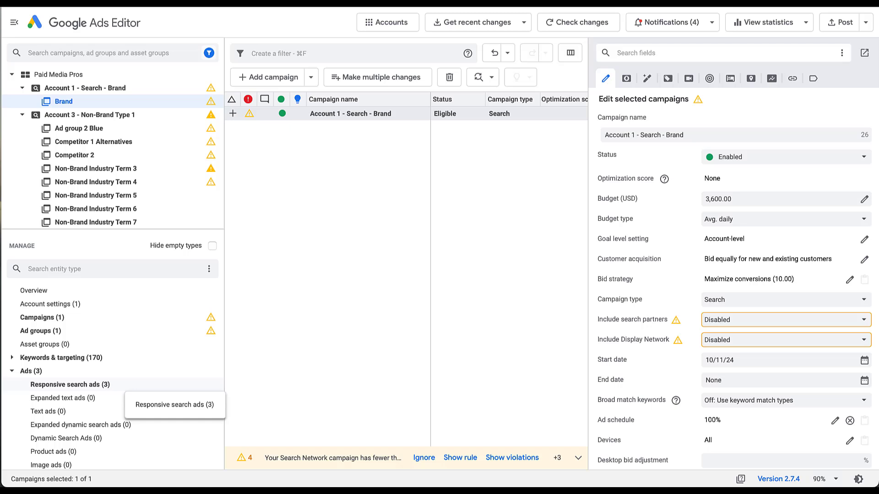
- List Brand's responsive search ads, then compare Ad group 2 Blue, Competitor 2 and Non-Brand Industry Term 3
click(70, 385)
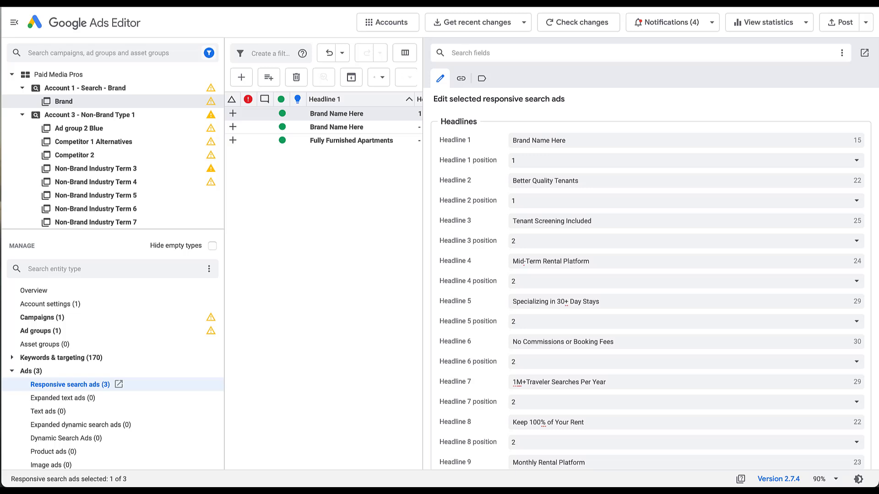
mouse_move(73, 154)
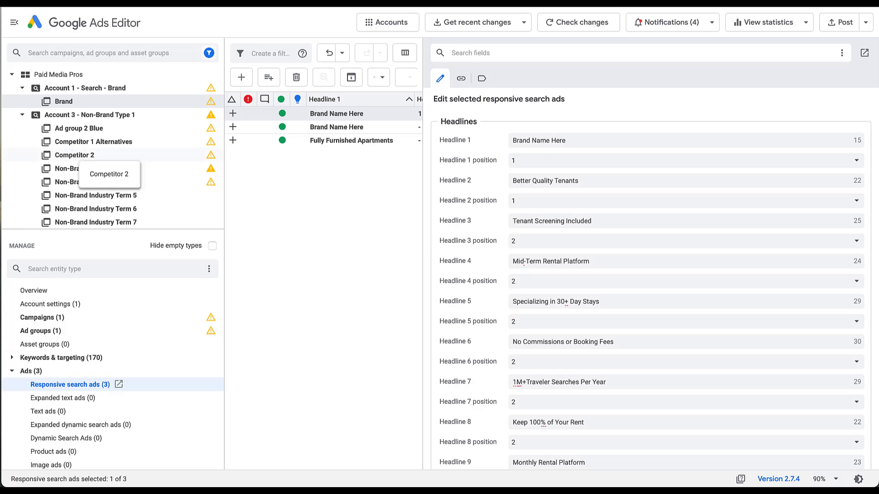
click(80, 128)
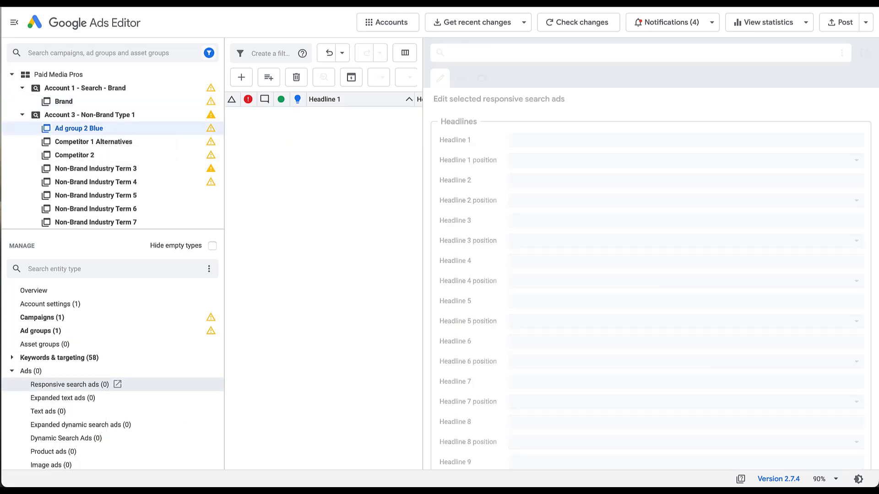
mouse_move(78, 127)
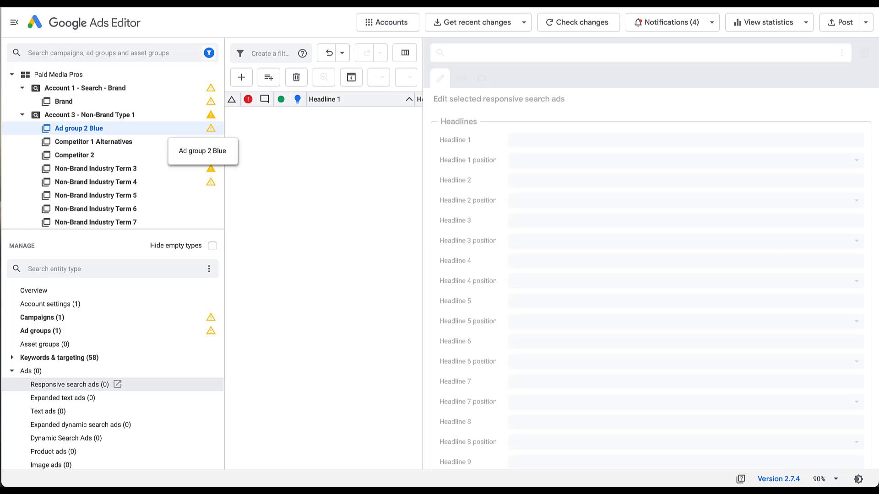
click(74, 154)
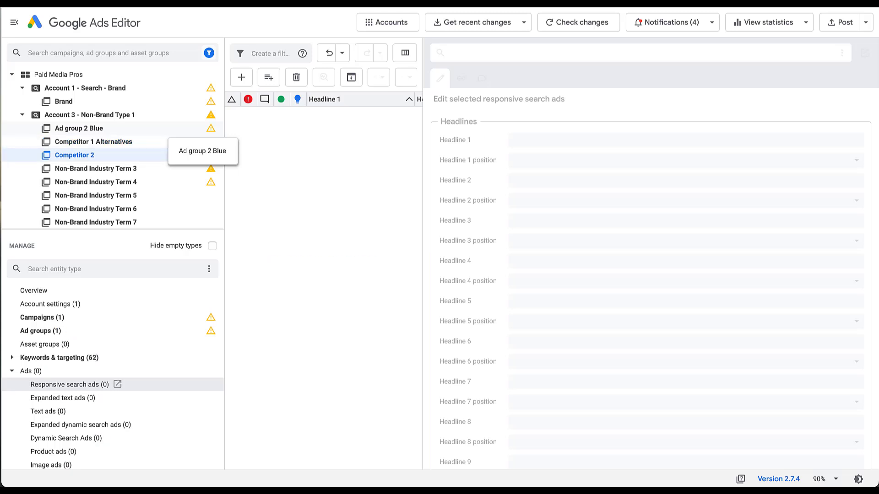
click(95, 168)
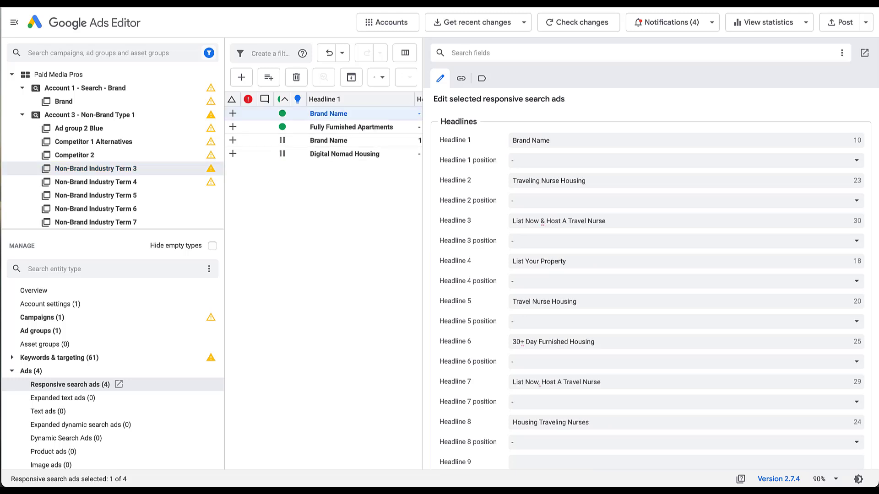
mouse_move(283, 154)
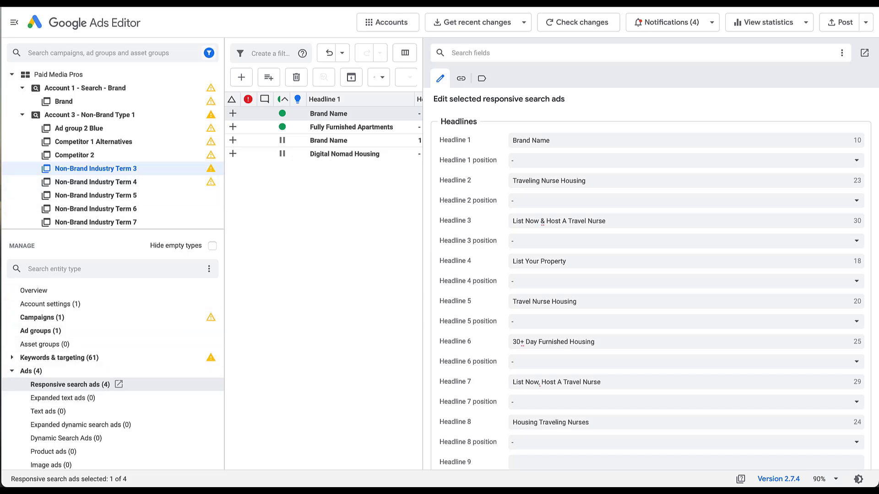
- Read responsive search ad counts for Terms 4–8: Terms 5 and 6 four, Term 7 three, Term 8 none
click(95, 182)
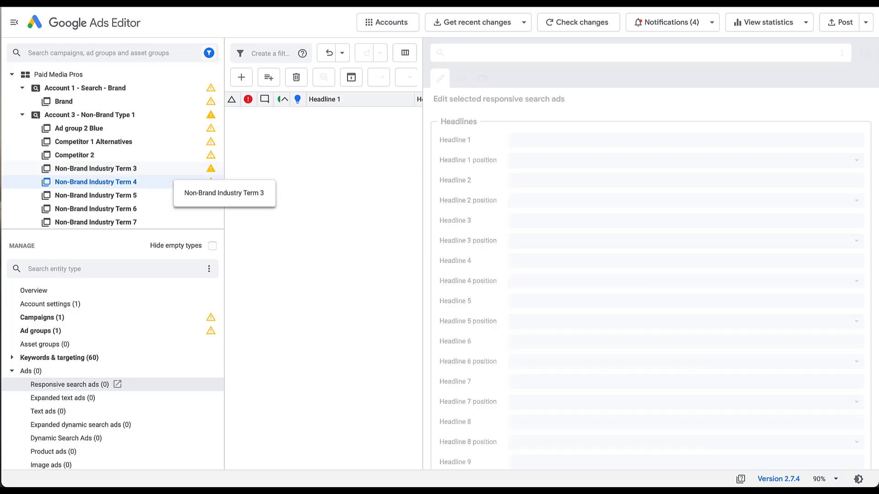
click(95, 195)
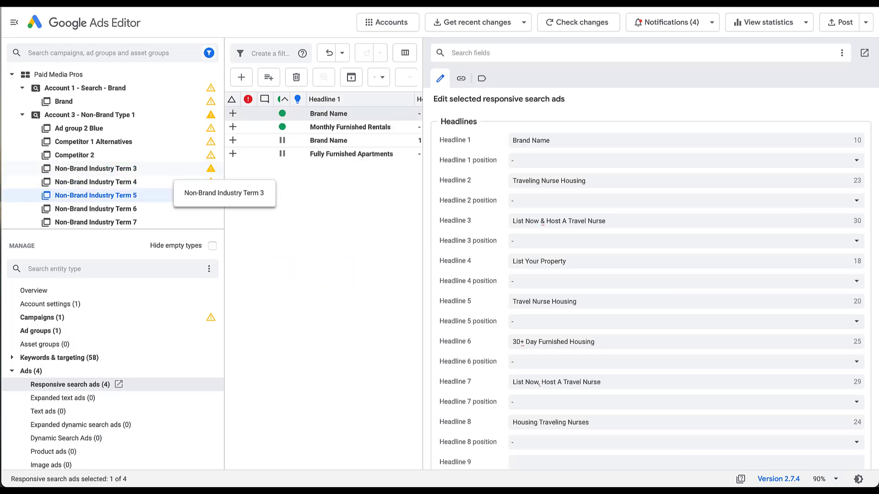
click(95, 209)
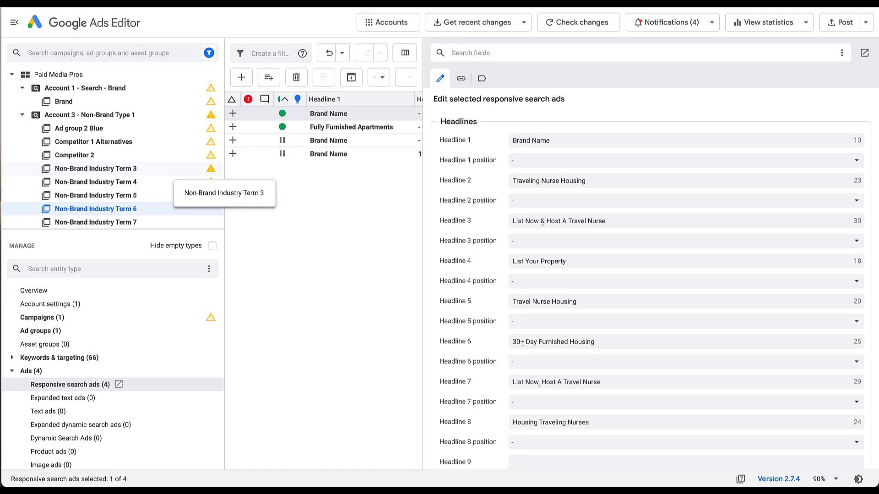
click(95, 222)
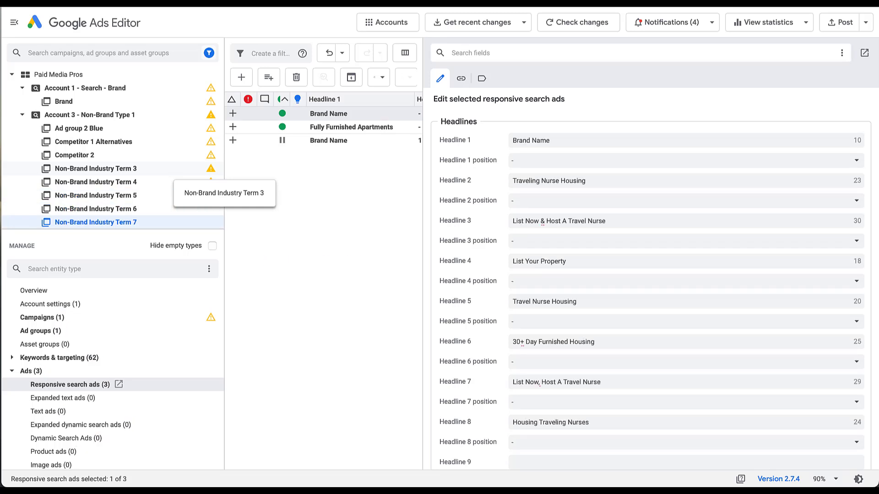
click(95, 223)
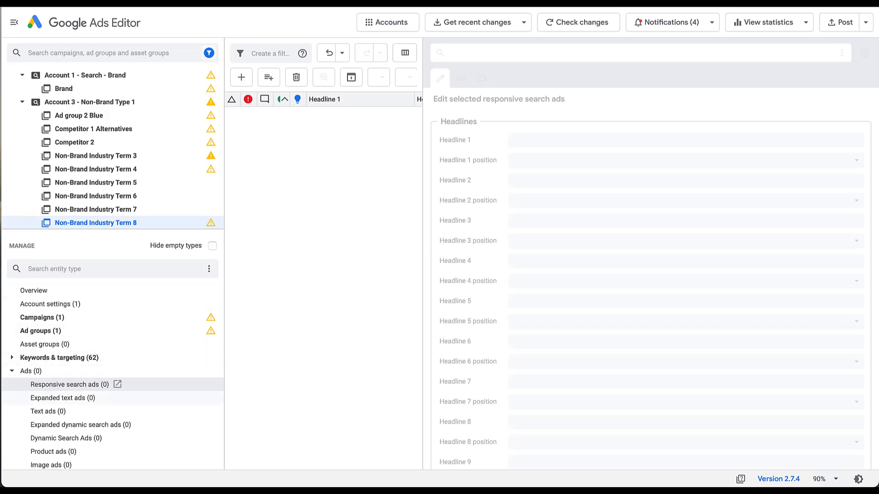
click(62, 398)
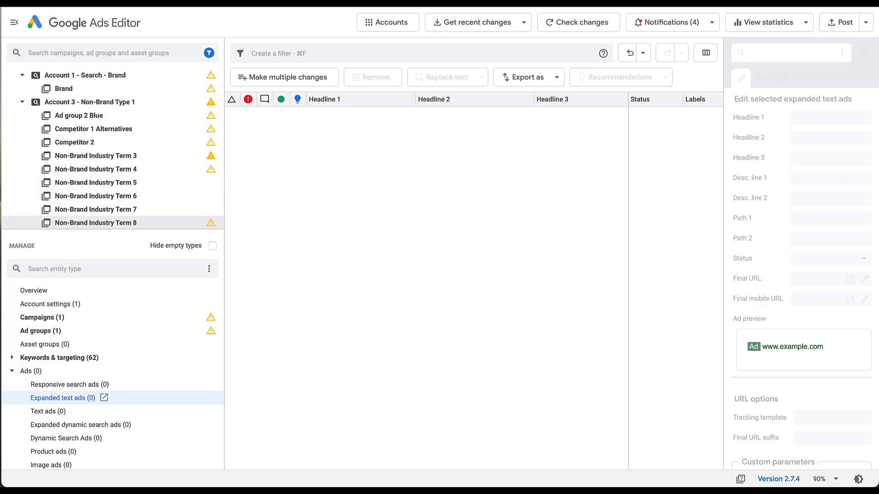
mouse_move(96, 222)
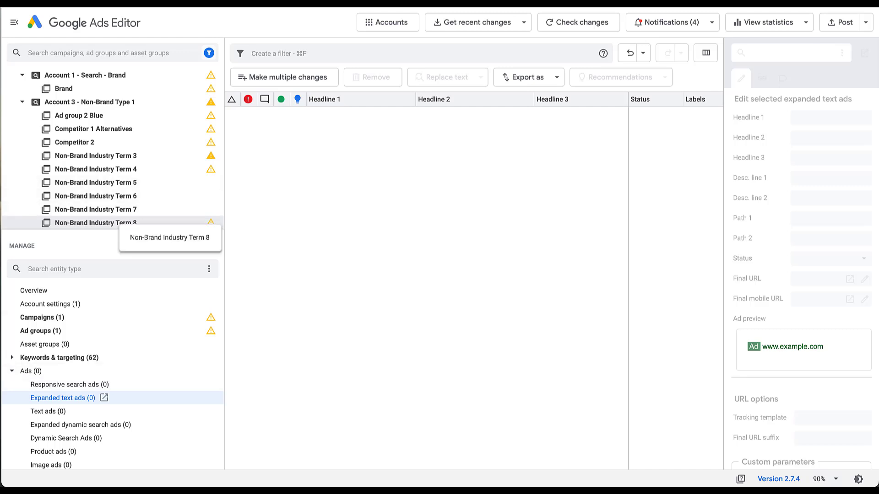
- Check Terms 7, 5 and 3 show no expanded text ads, then relist Term 3's responsive search ads
click(96, 209)
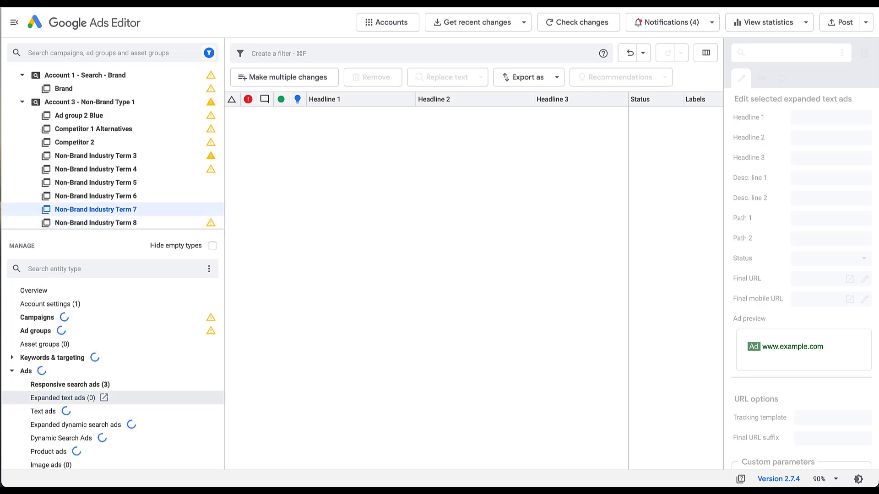
click(95, 182)
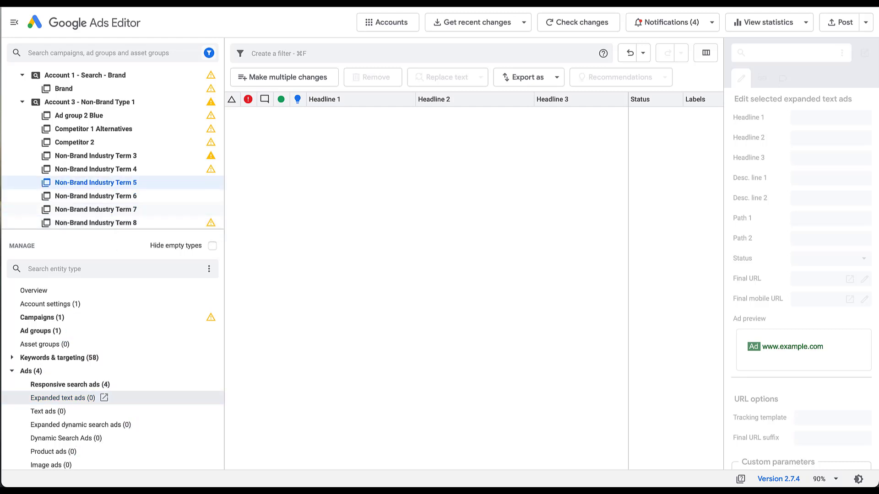
click(95, 156)
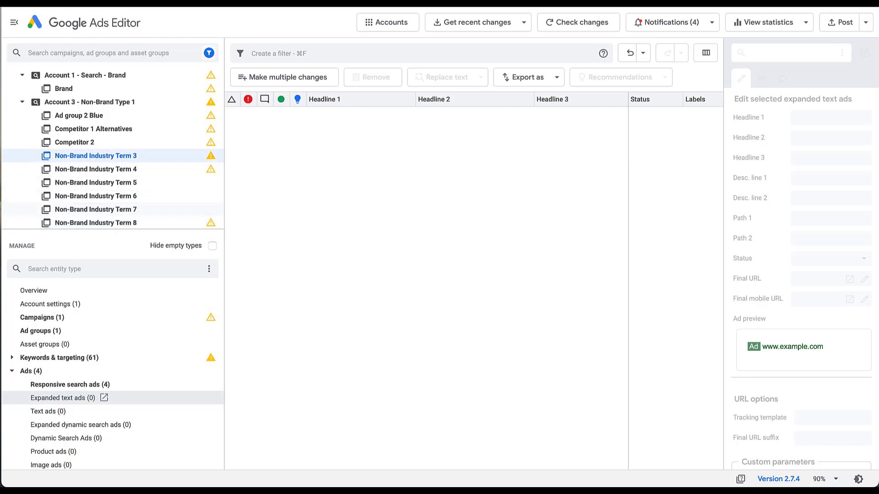
click(69, 384)
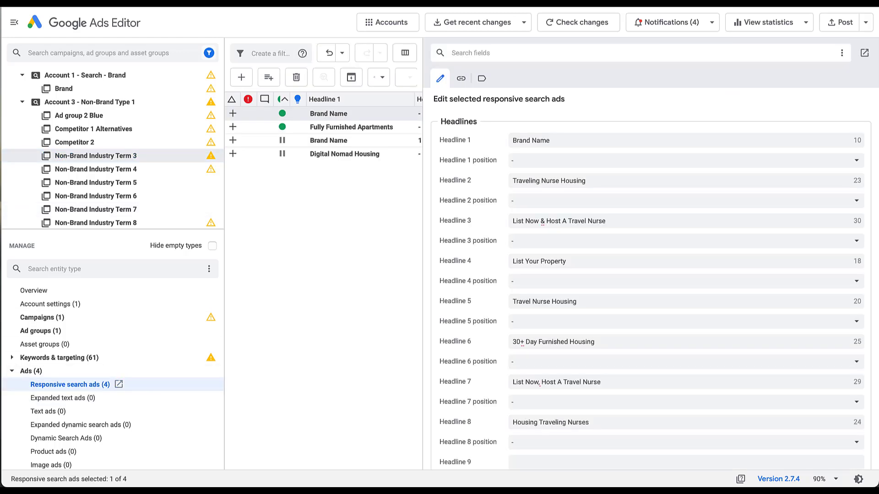
- Select Non-Brand Industry Term 5 to list its four responsive search ads
click(95, 183)
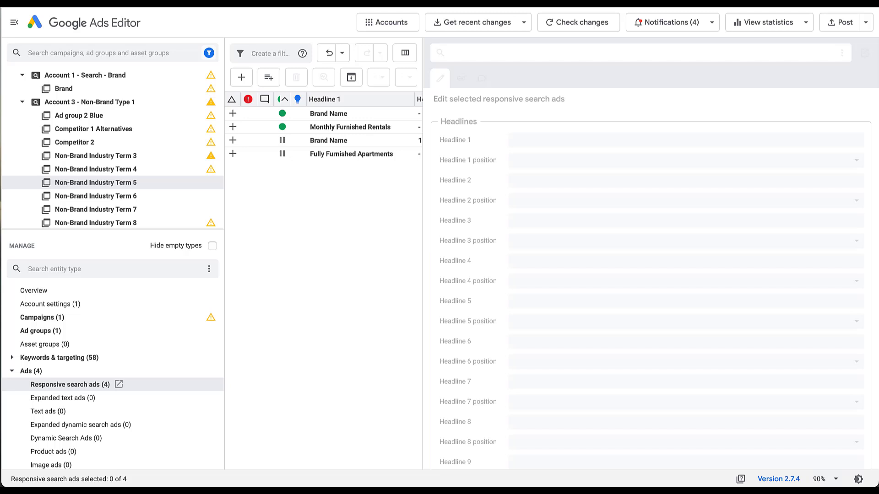
- Review the first Brand Name Here ad's headlines and pins in the Brand ad group
click(328, 113)
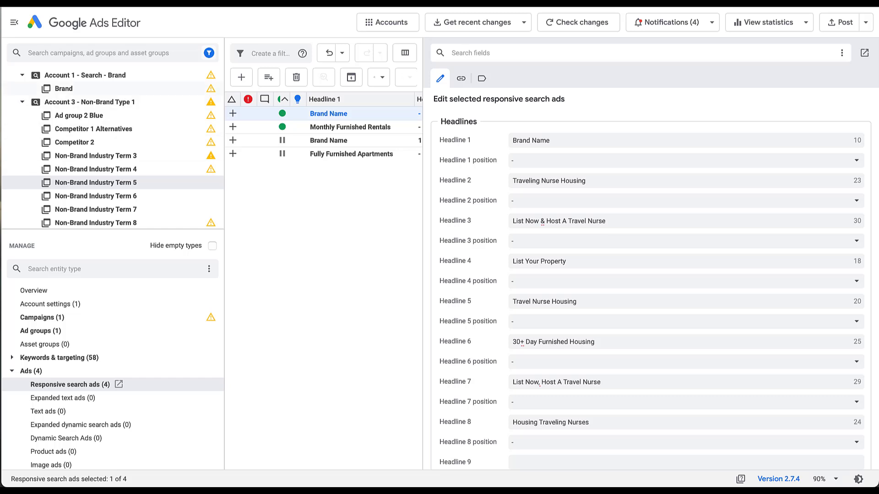
click(64, 88)
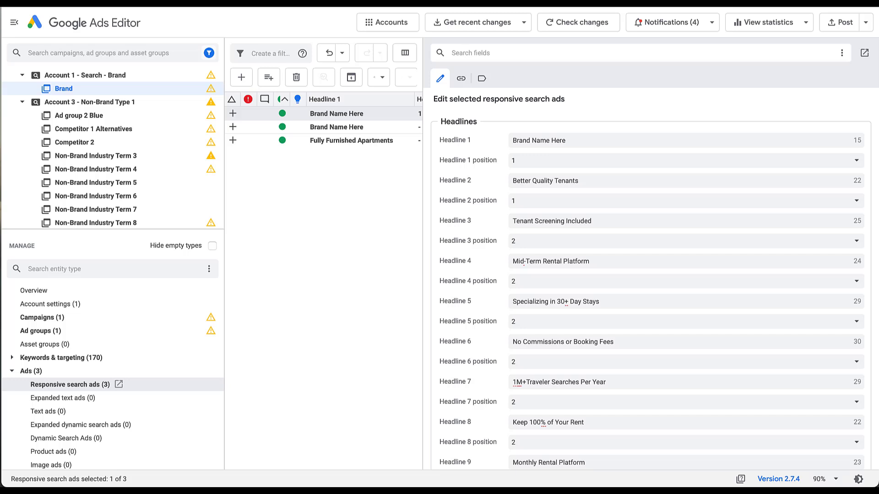
scroll(down, 3)
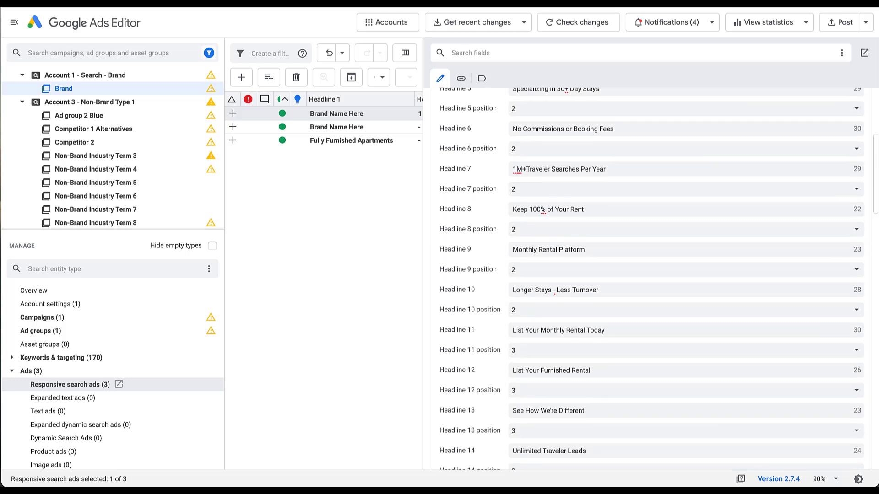
scroll(down, 3)
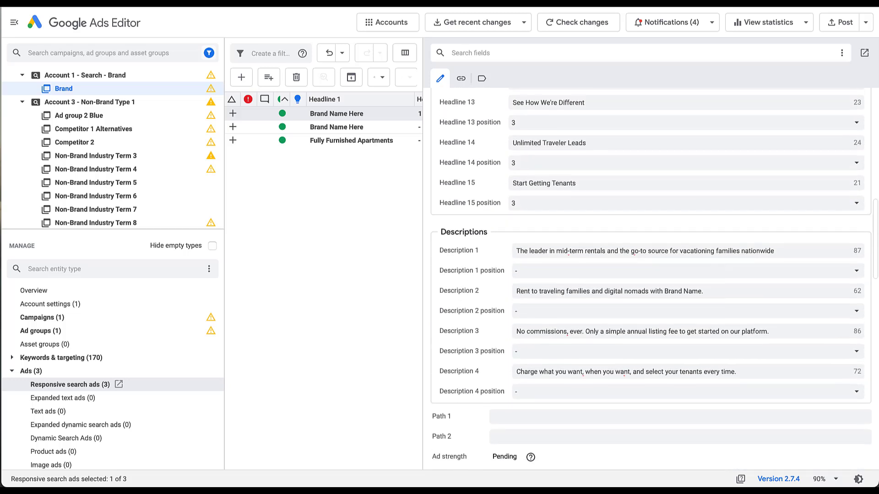
scroll(up, 3)
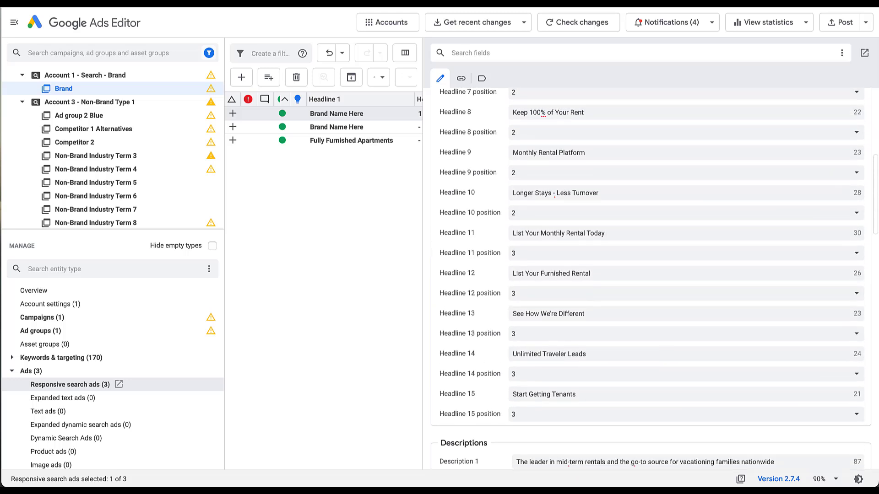
scroll(up, 3)
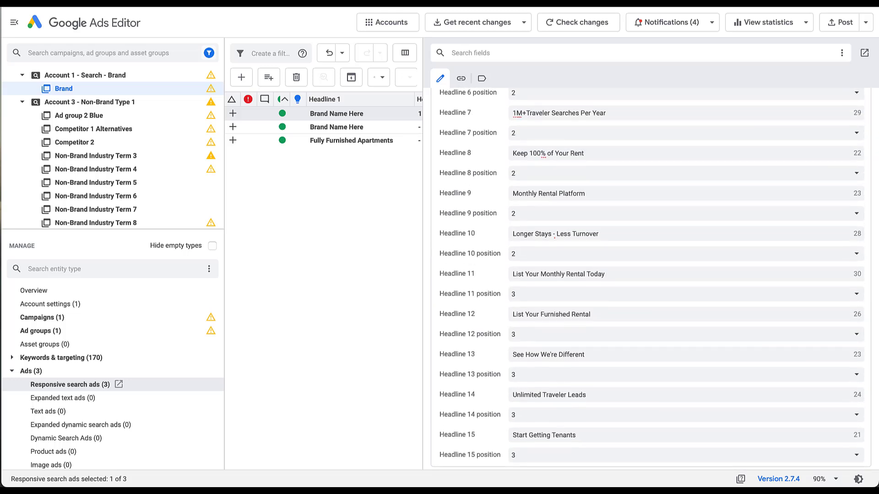
- Review the second Brand Name Here ad, then Fully Furnished Apartments' headlines and descriptions
click(336, 127)
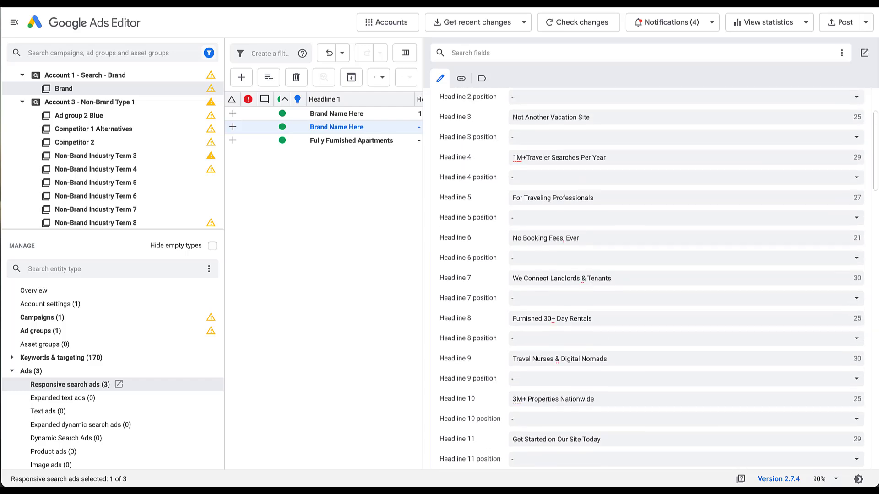
scroll(down, 3)
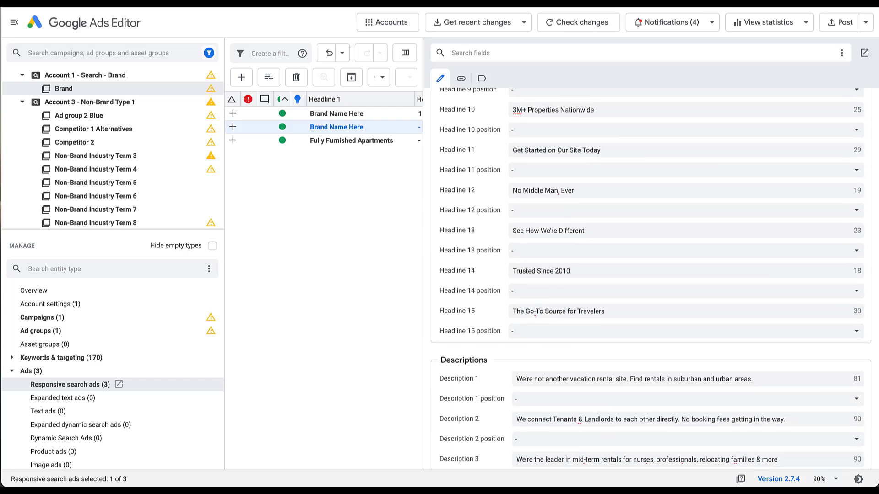
scroll(up, 3)
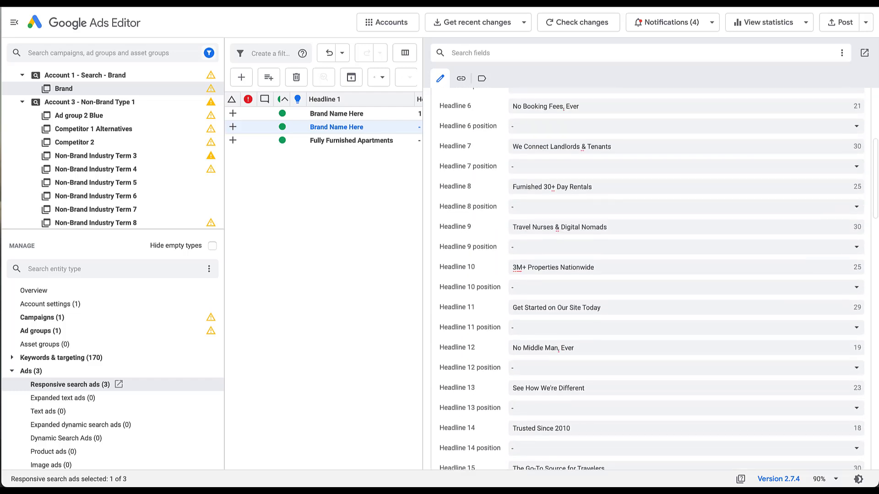
click(351, 140)
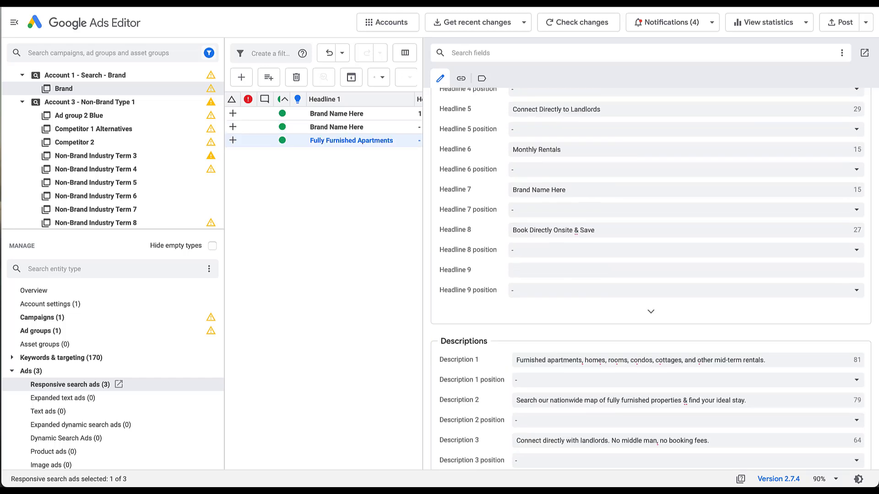
scroll(down, 3)
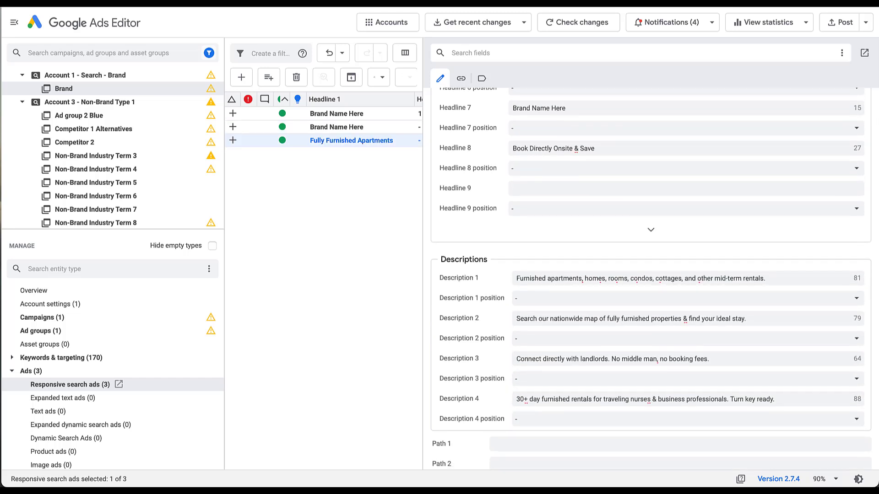
scroll(up, 3)
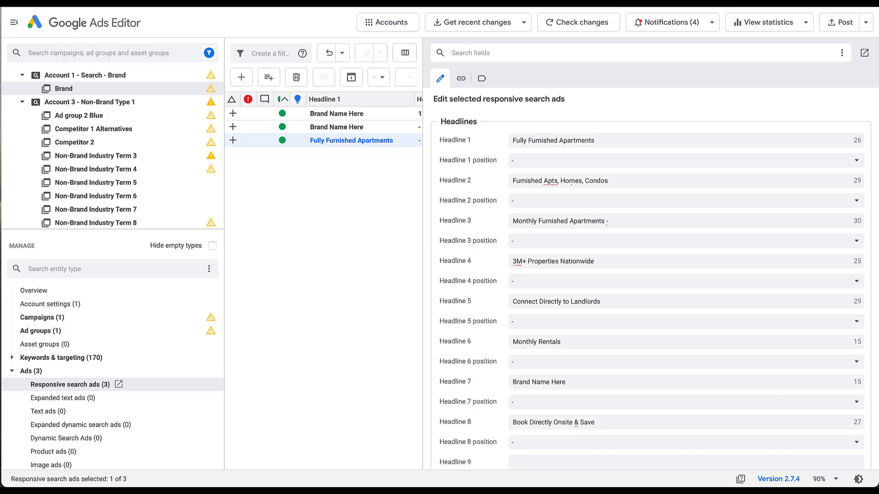
- Return to the first Brand Name Here ad, pin headline 2 to position 1, and scroll through pins
click(337, 126)
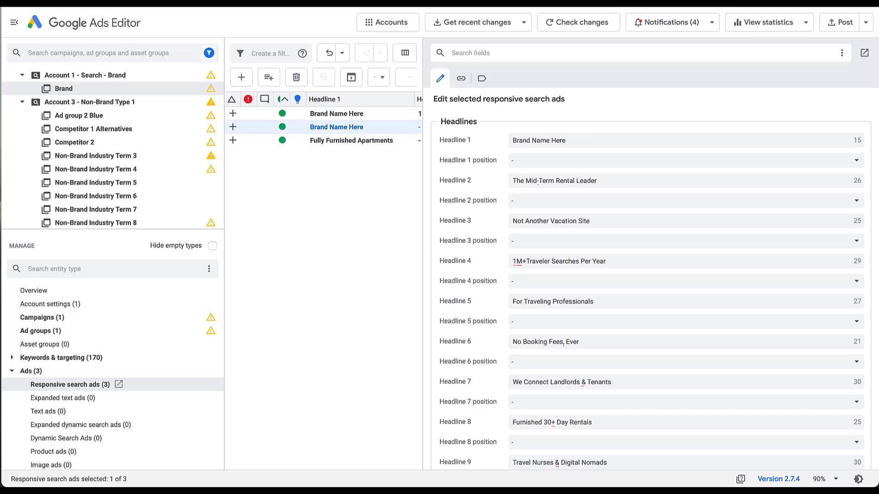
click(336, 113)
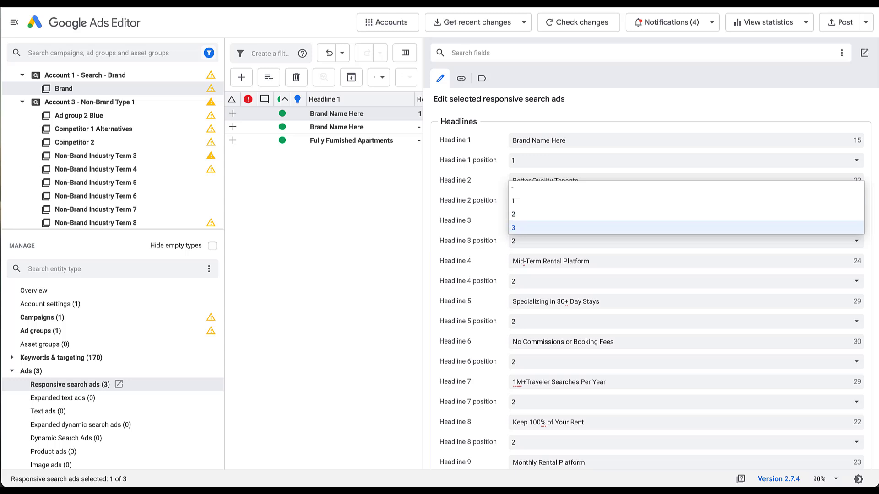
click(513, 201)
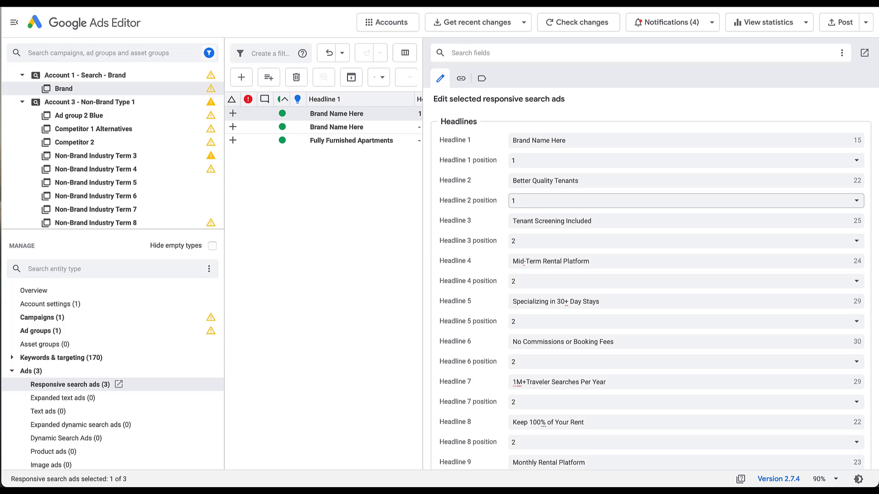
scroll(down, 3)
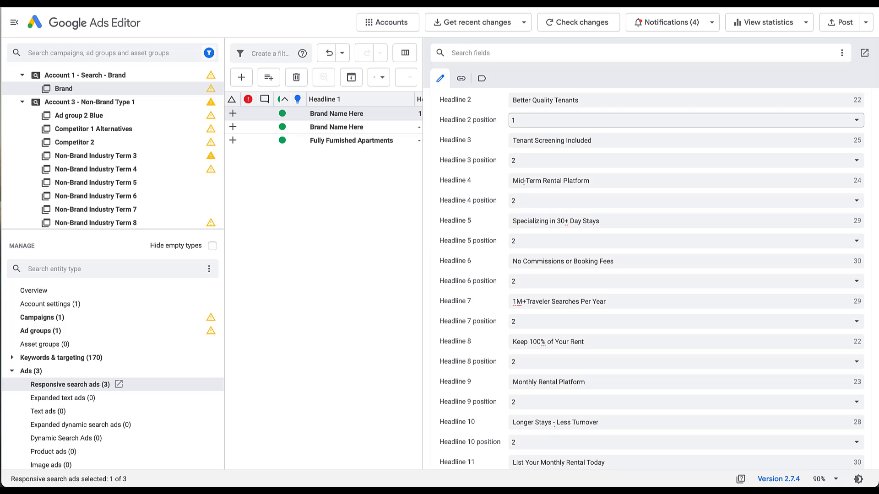
scroll(down, 3)
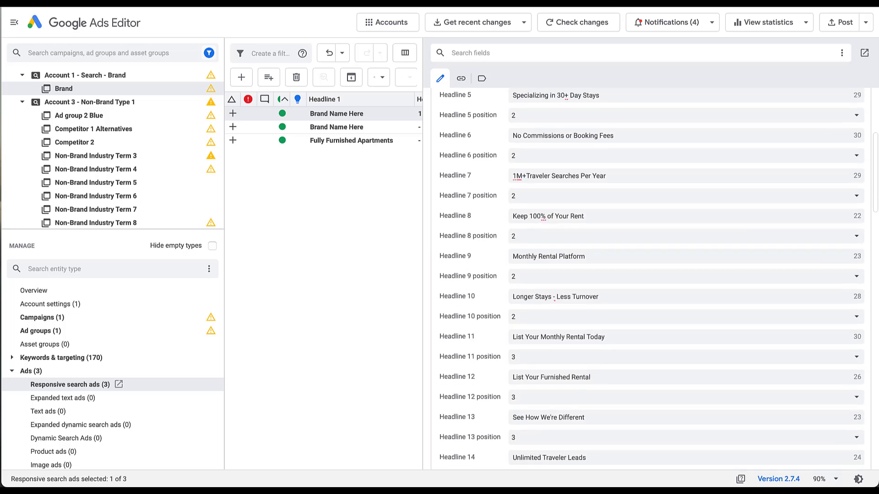
scroll(down, 3)
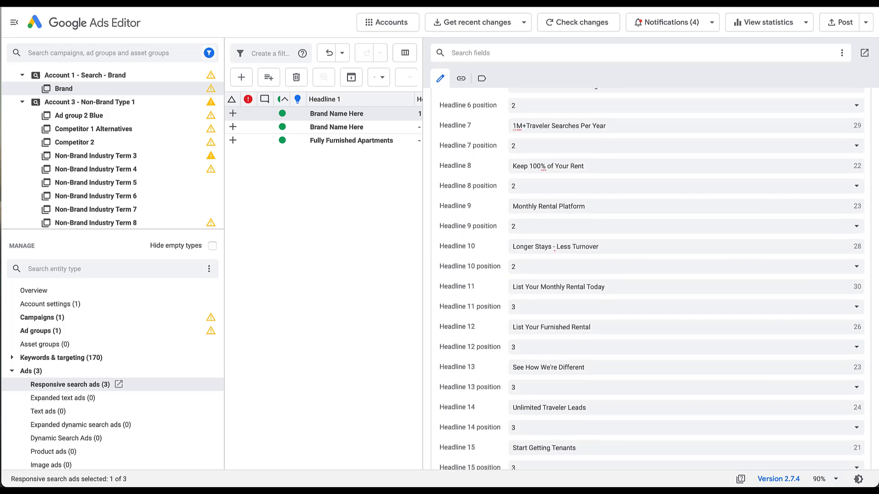
scroll(down, 3)
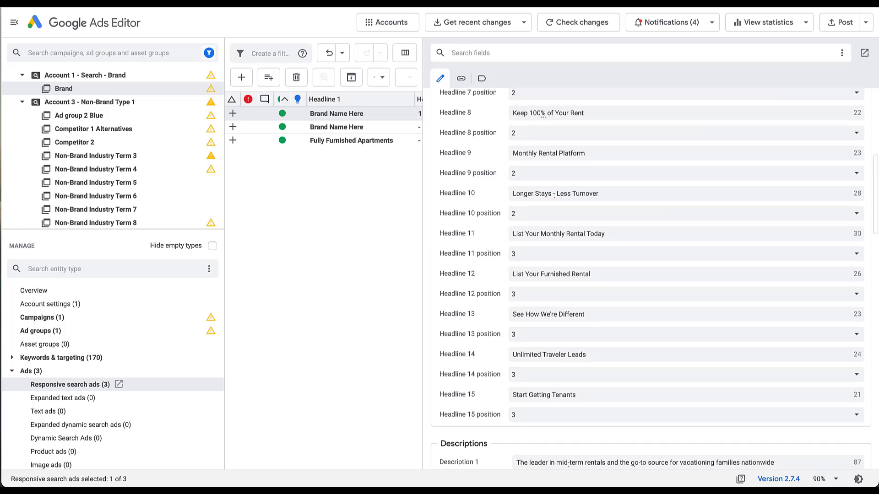
scroll(up, 3)
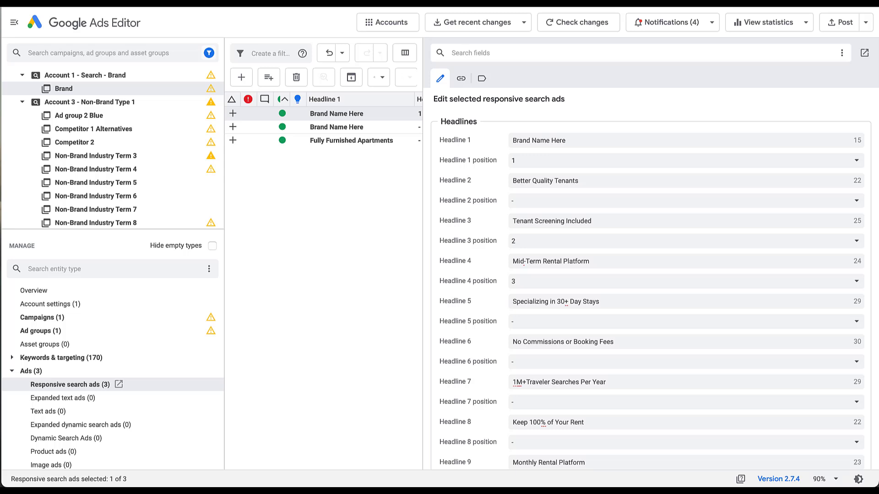
- Scroll through the first Brand Name Here ad's headline pin settings
scroll(down, 3)
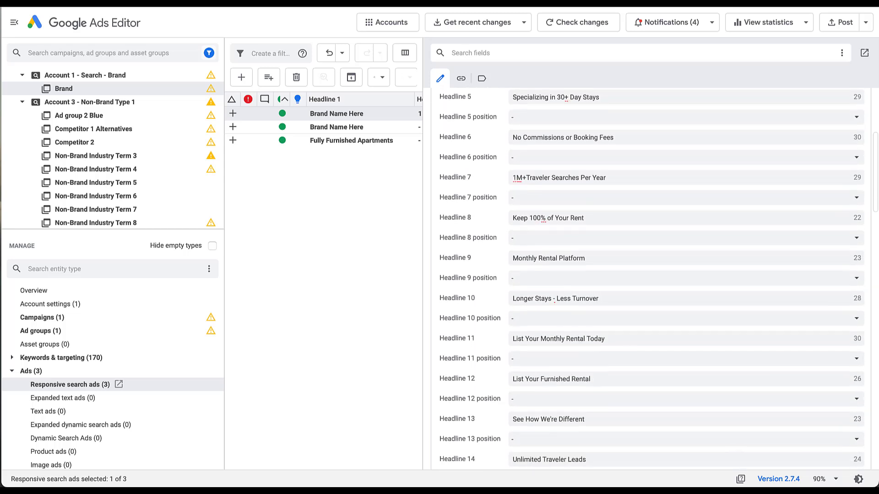
scroll(down, 3)
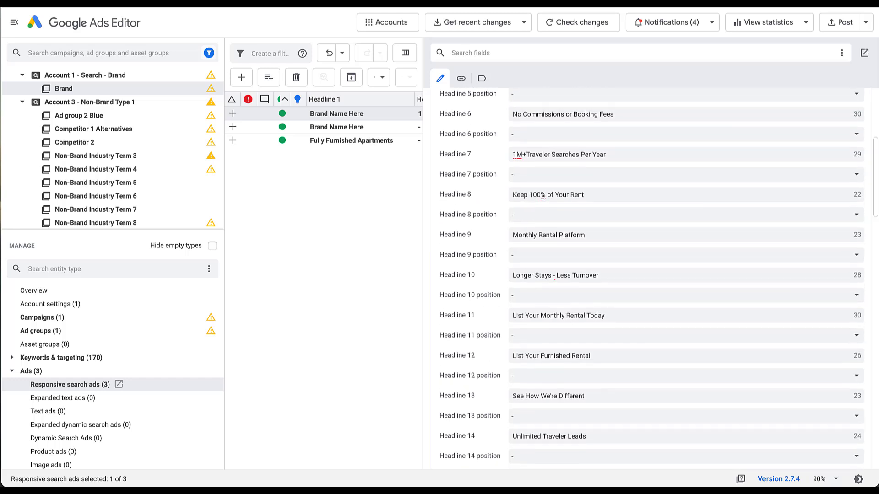
scroll(up, 3)
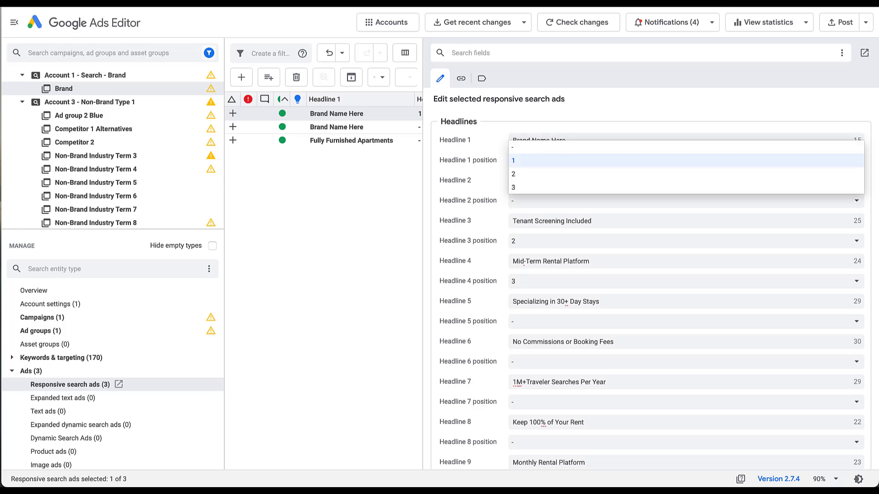
- Keep headline 1 at position 1 and pin headline 2, Better Quality Tenants, to position 1
click(514, 159)
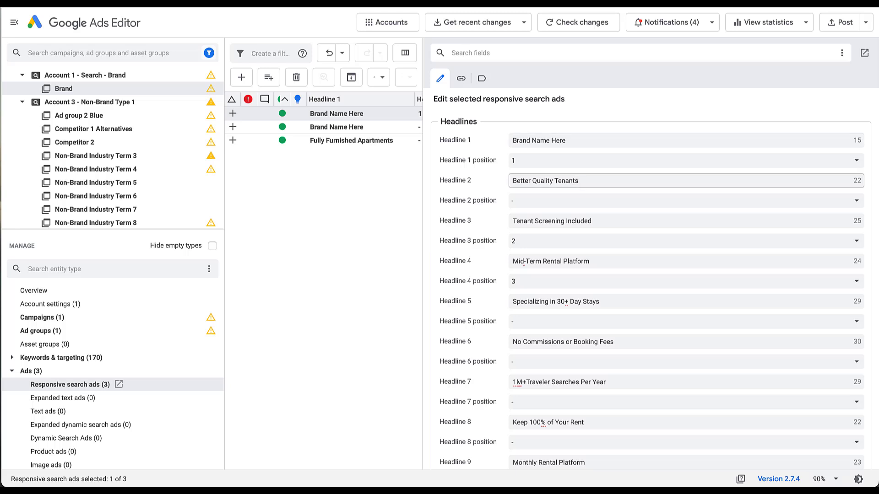
click(644, 220)
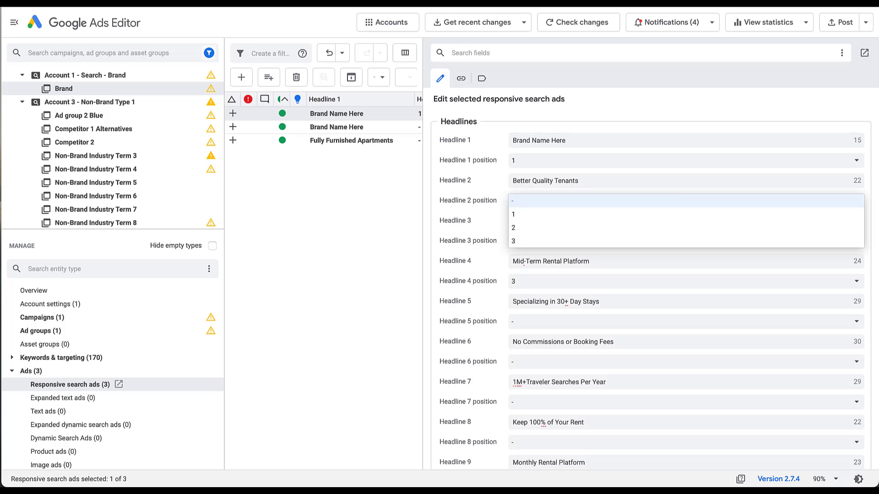
click(513, 214)
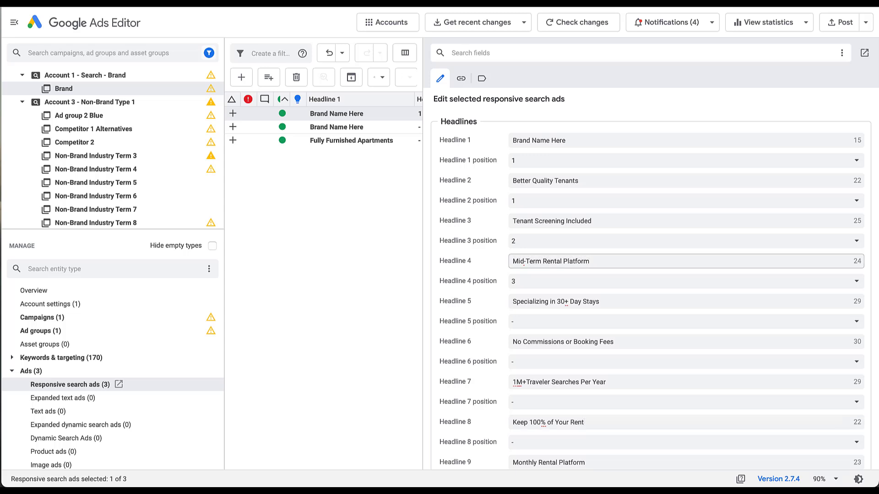
- Recheck the second Brand Name Here ad's unpinned headlines, then show the Fully Furnished Apartments ad
scroll(down, 3)
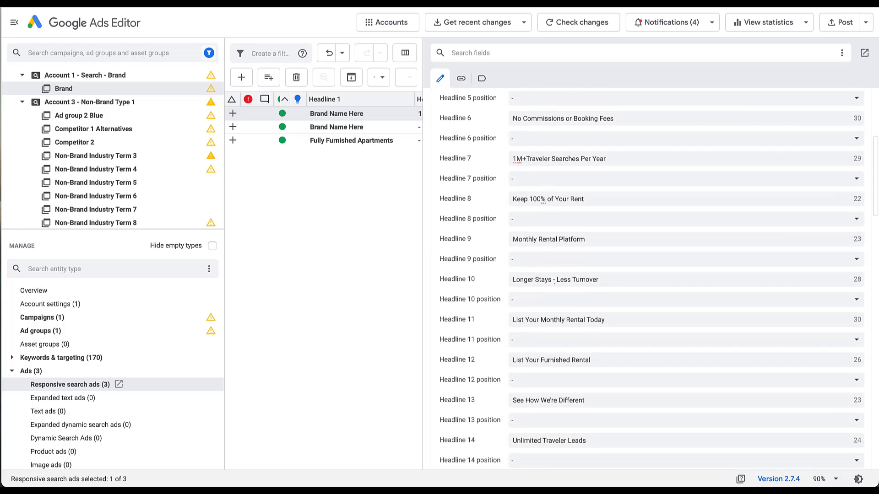
scroll(down, 3)
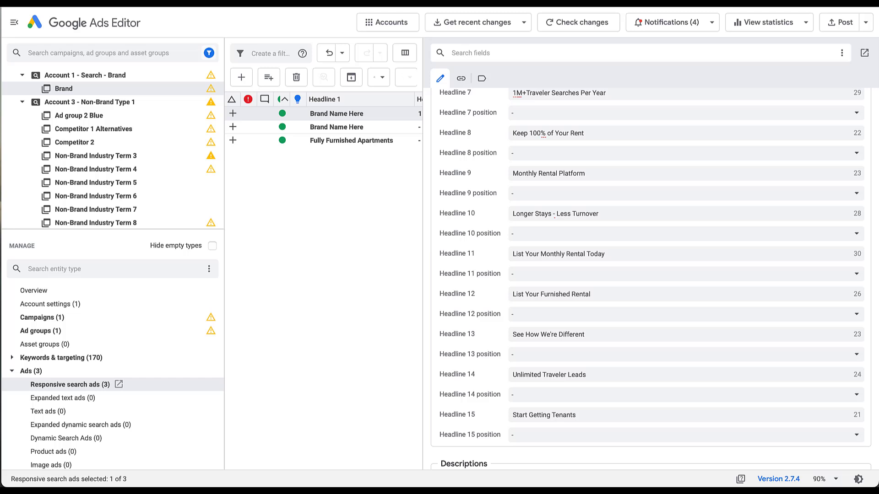
click(337, 127)
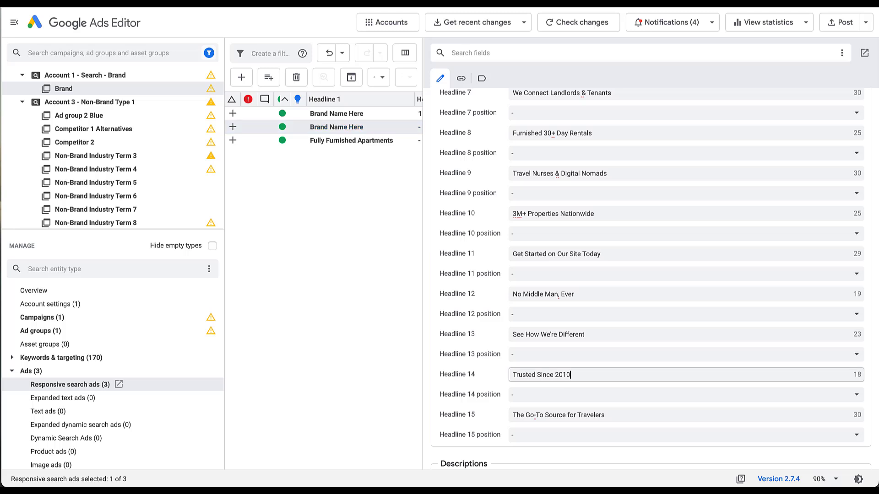
scroll(up, 3)
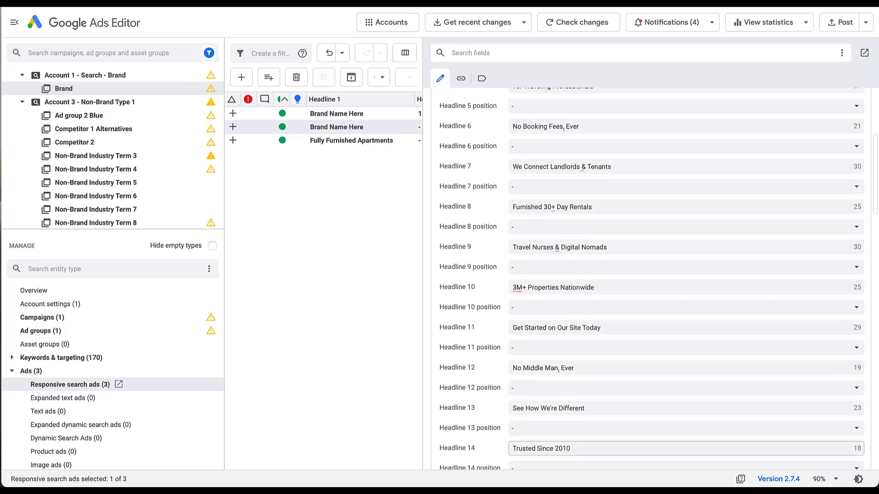
scroll(up, 3)
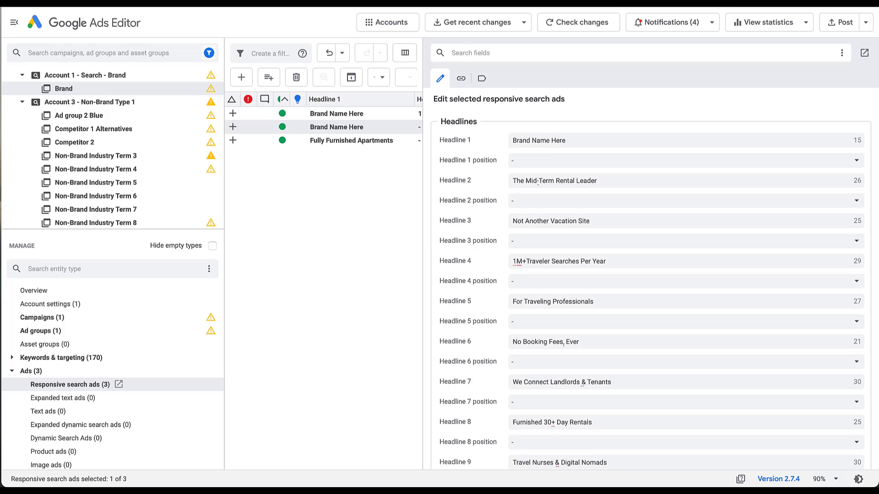
click(350, 140)
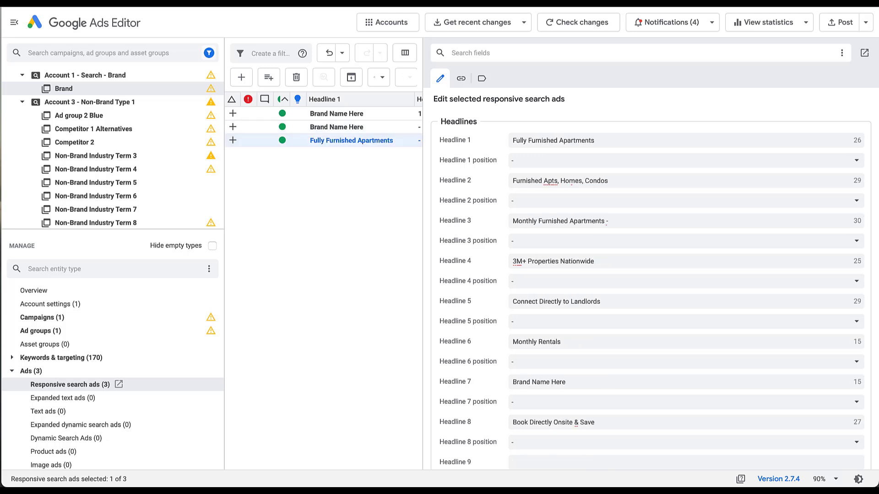